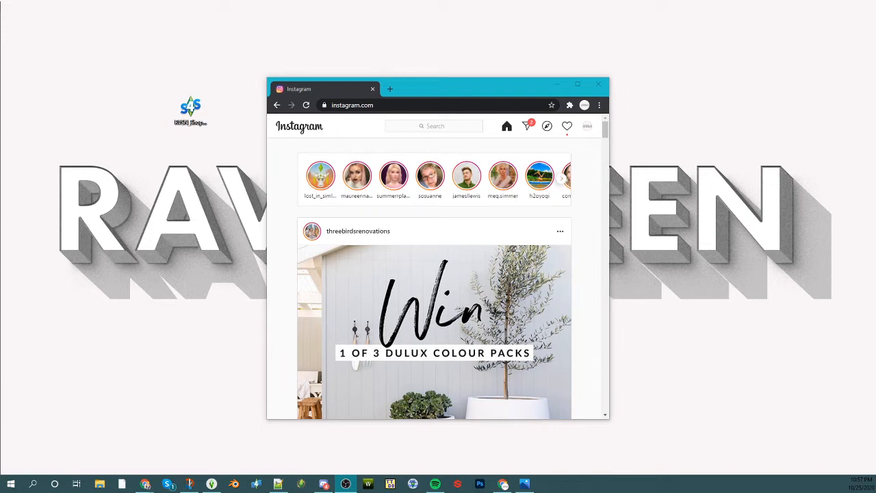
pyautogui.moveTo(284, 141)
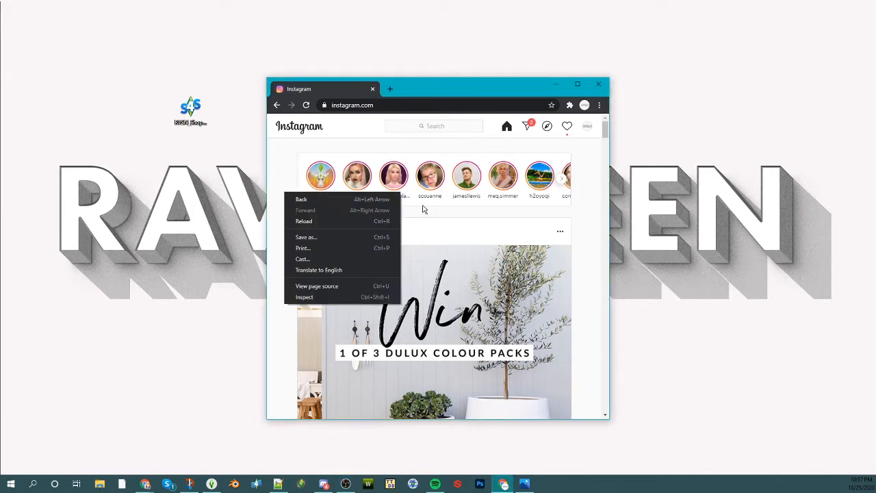
# Step: Dismiss the page context menu and bring up Chrome DevTools beside the Instagram feed
pyautogui.click(465, 160)
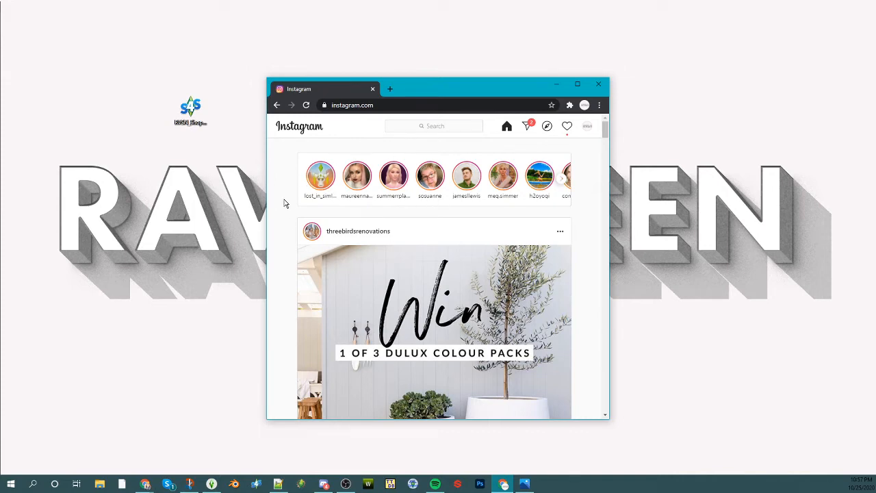
pyautogui.moveTo(314, 308)
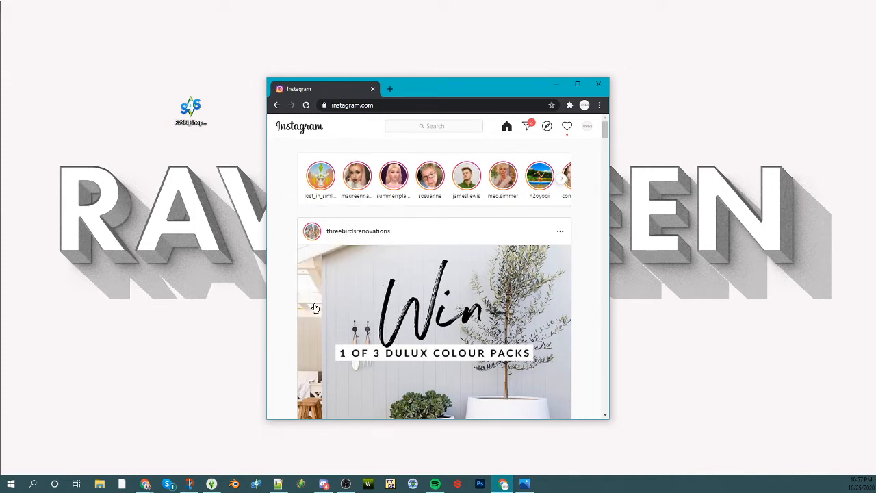
pyautogui.press('F12')
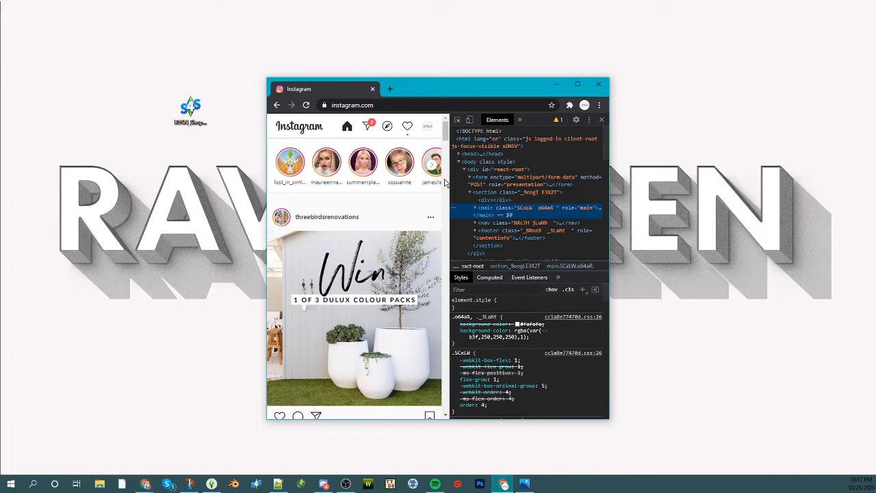
pyautogui.moveTo(468, 120)
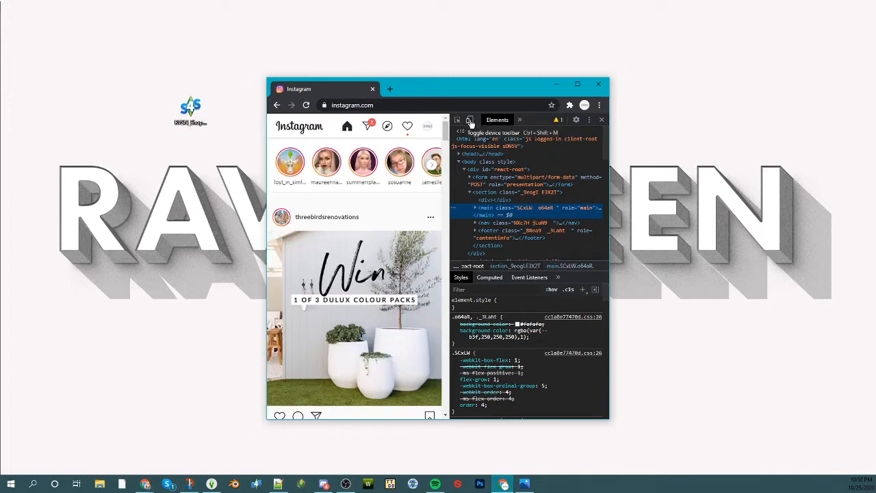
# Step: Enable device emulation as an iPhone X and reload Instagram in the phone-sized layout
pyautogui.click(470, 120)
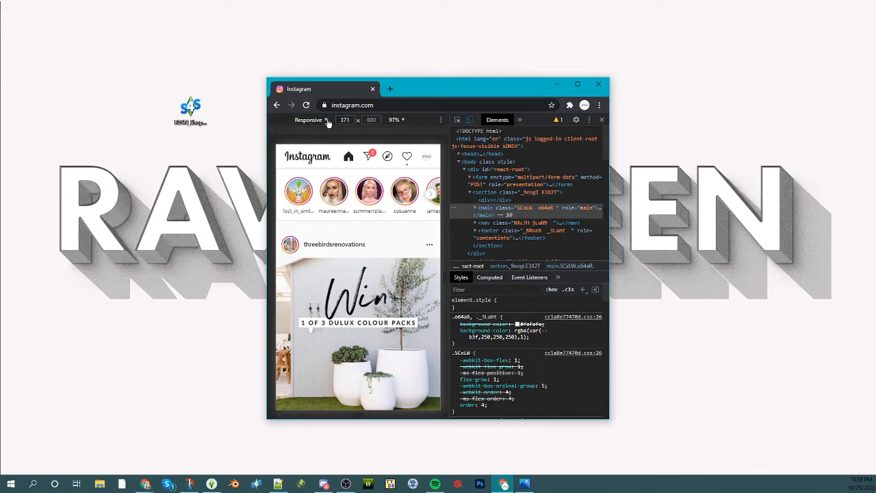
pyautogui.click(327, 120)
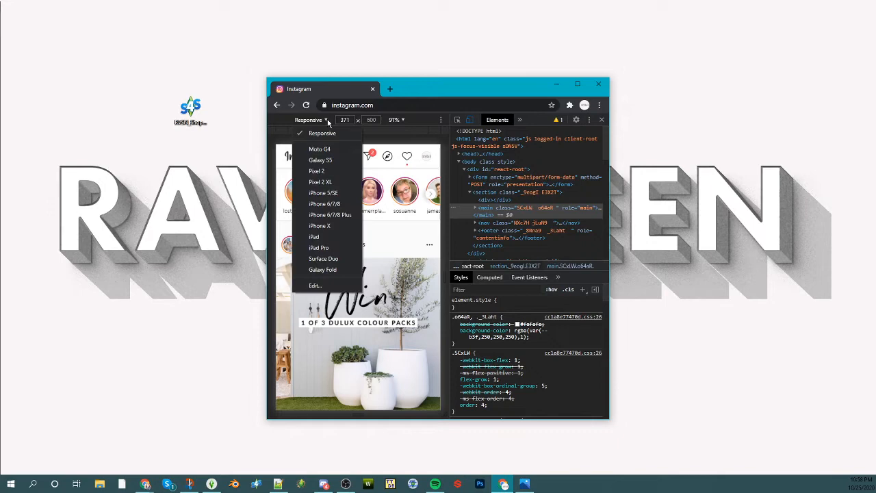
pyautogui.moveTo(328, 227)
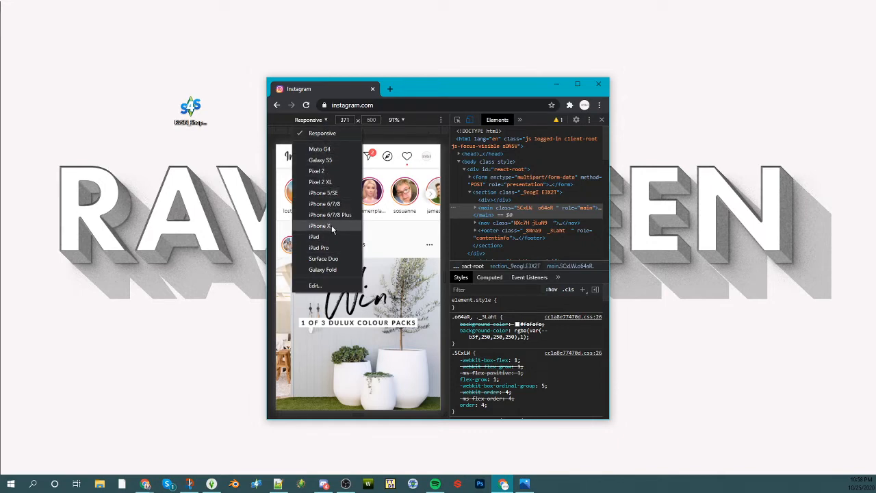
pyautogui.click(319, 224)
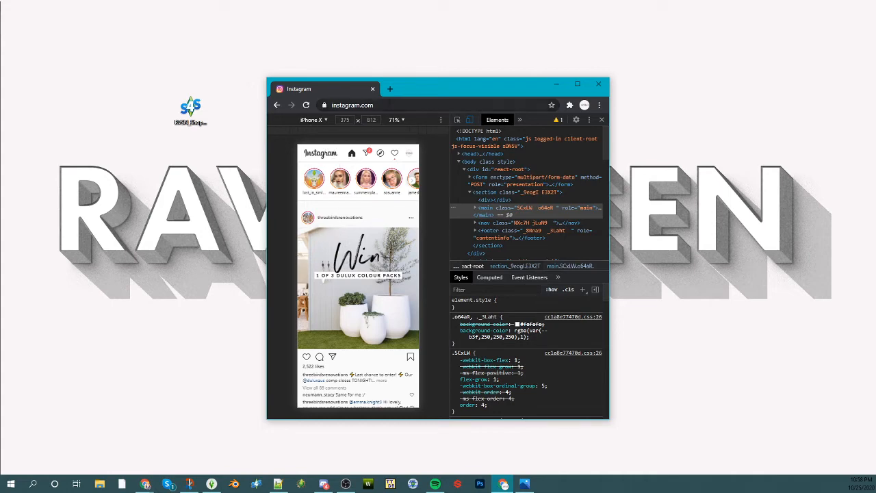
pyautogui.click(305, 104)
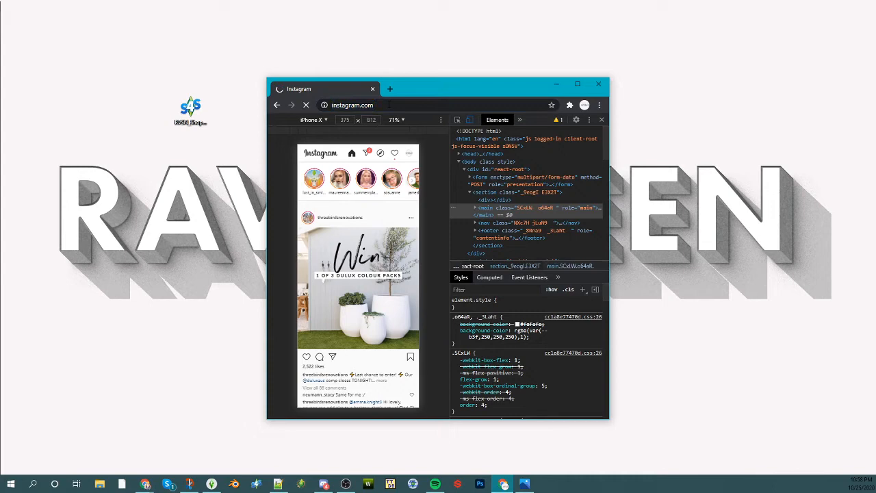
# Step: Start a new Instagram post, bringing up the file-open window for choosing an image
pyautogui.click(305, 104)
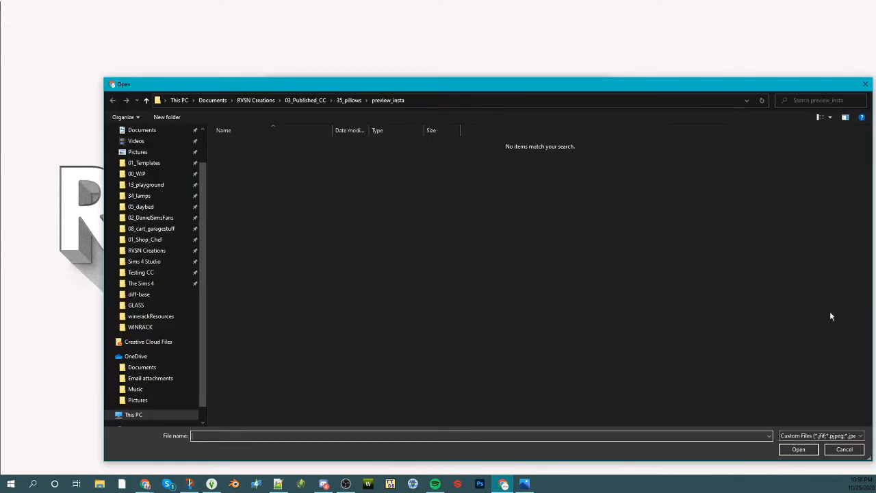
pyautogui.moveTo(435, 161)
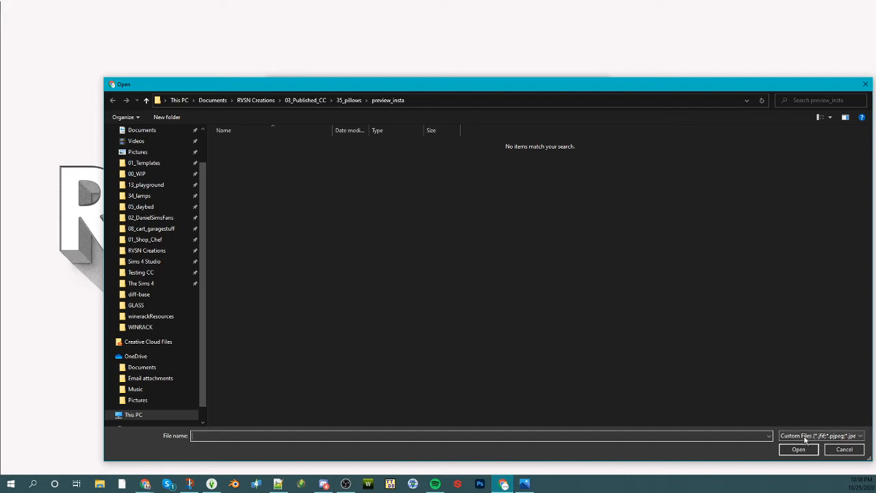
# Step: Switch the file type filter to All Files (*.*) so instapreview.png shows in preview_insta
pyautogui.click(821, 435)
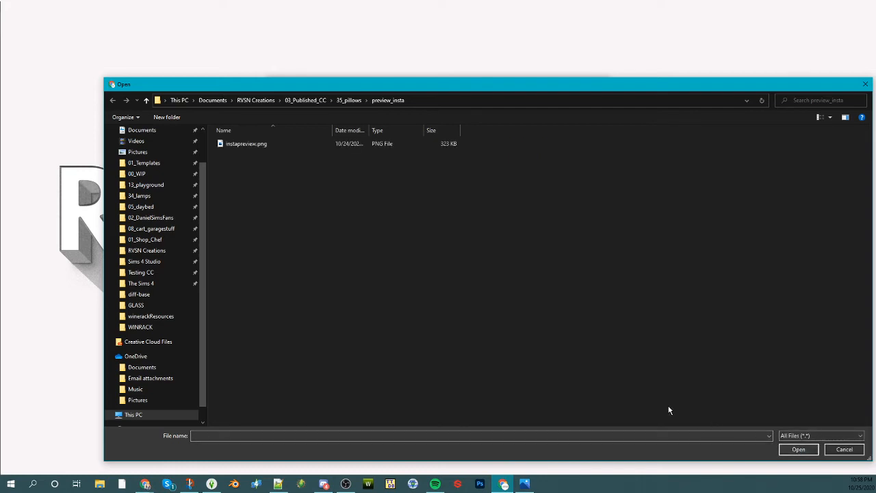
pyautogui.moveTo(298, 144)
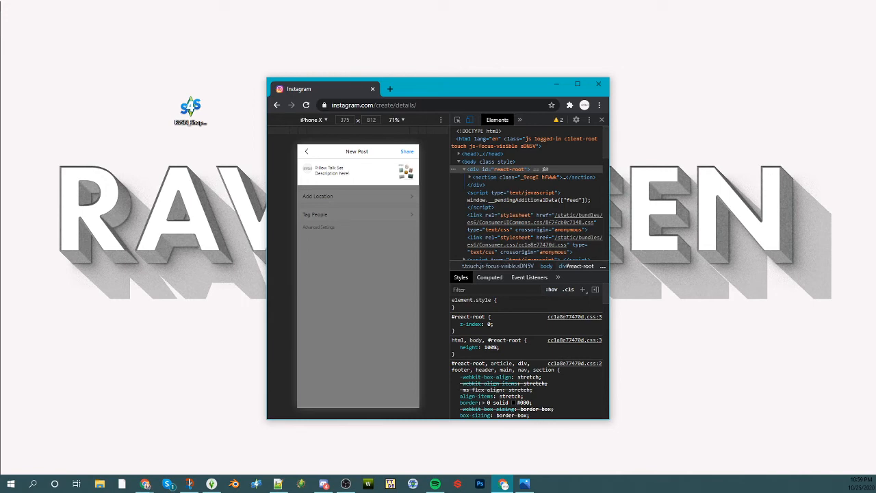
# Step: Share the instapreview.png post with its Pillow Talk Set caption and hashtags
pyautogui.click(406, 150)
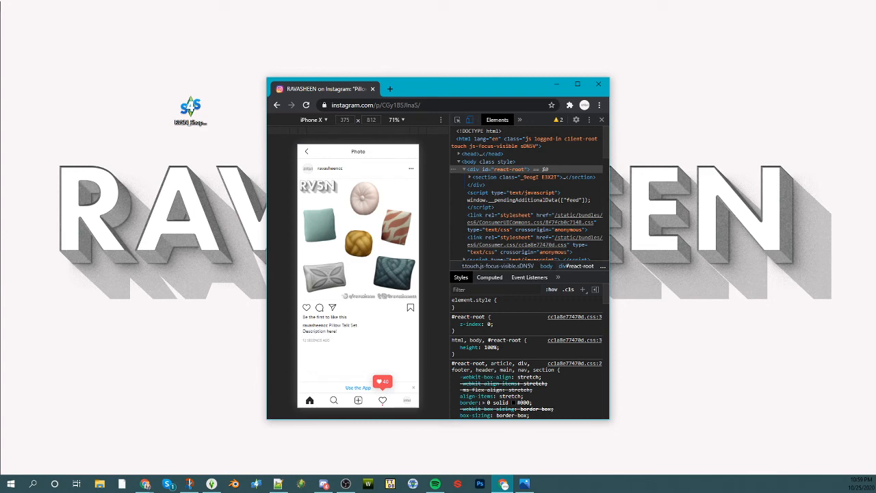
pyautogui.moveTo(183, 332)
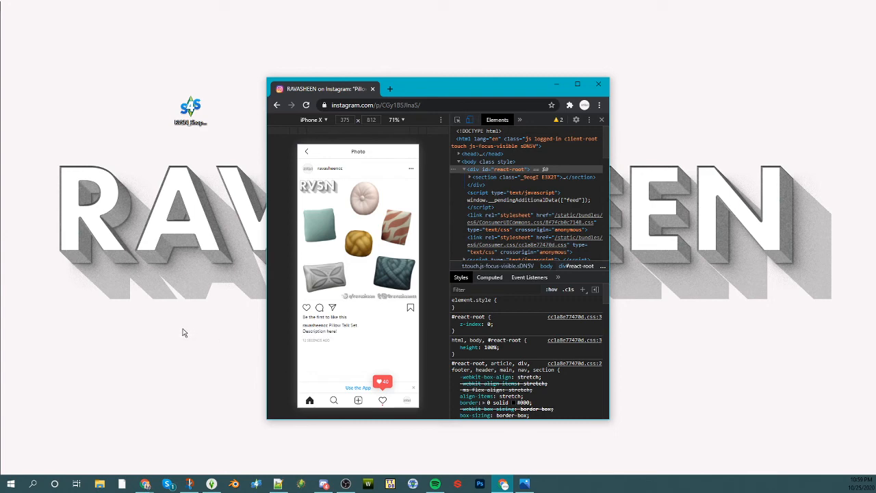